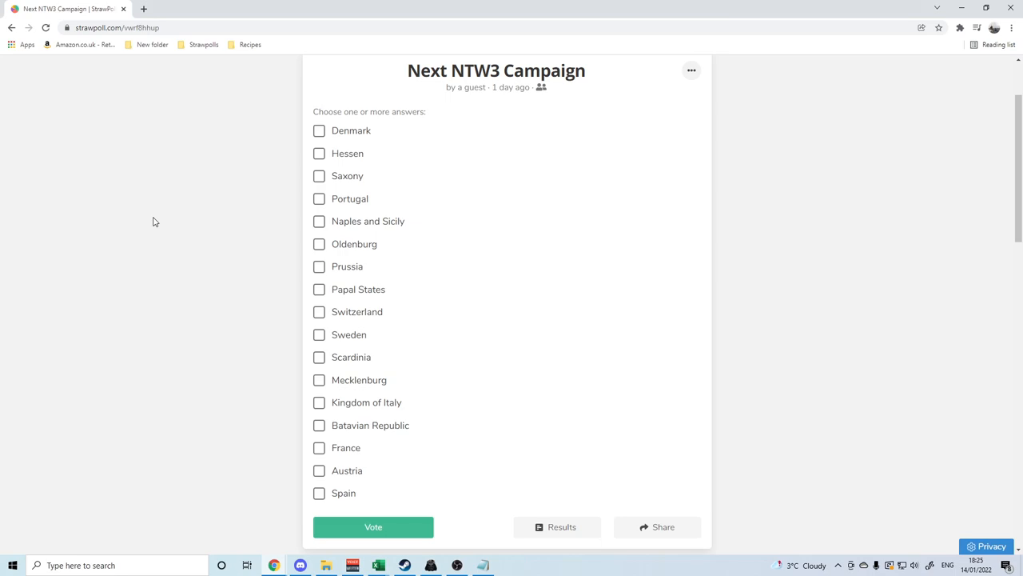
pyautogui.moveTo(288, 211)
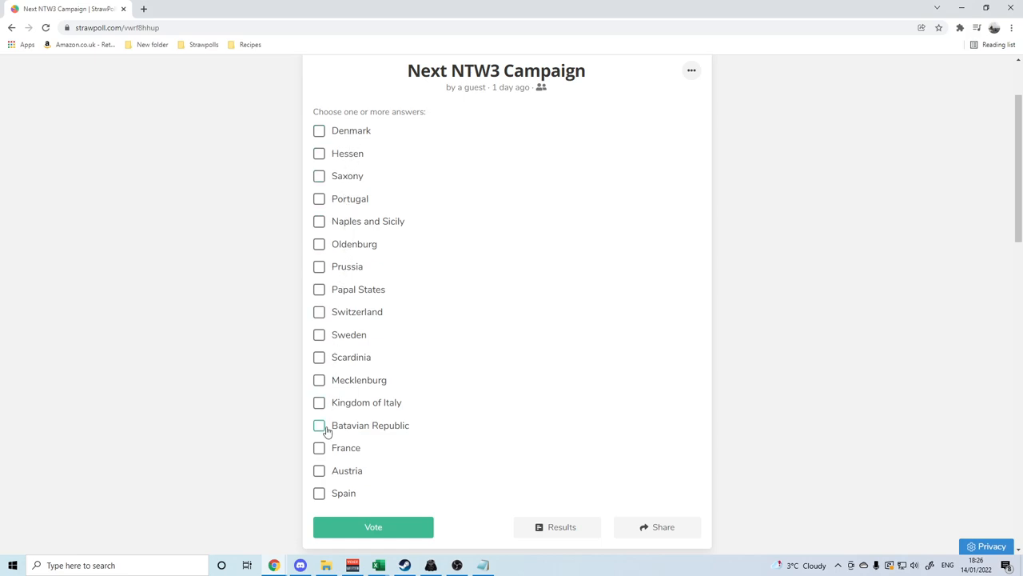
pyautogui.moveTo(246, 336)
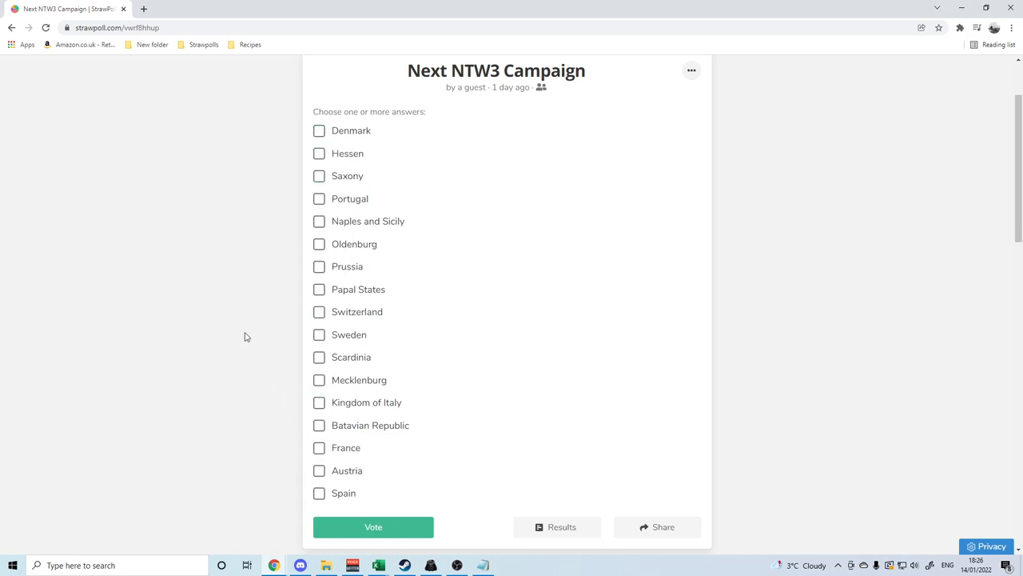
pyautogui.moveTo(248, 339)
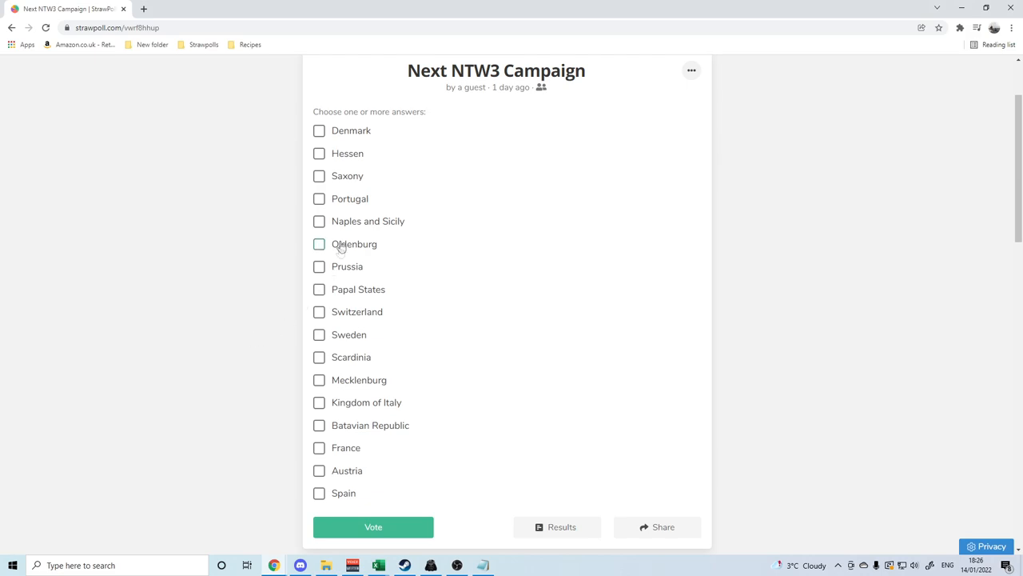
pyautogui.moveTo(326, 489)
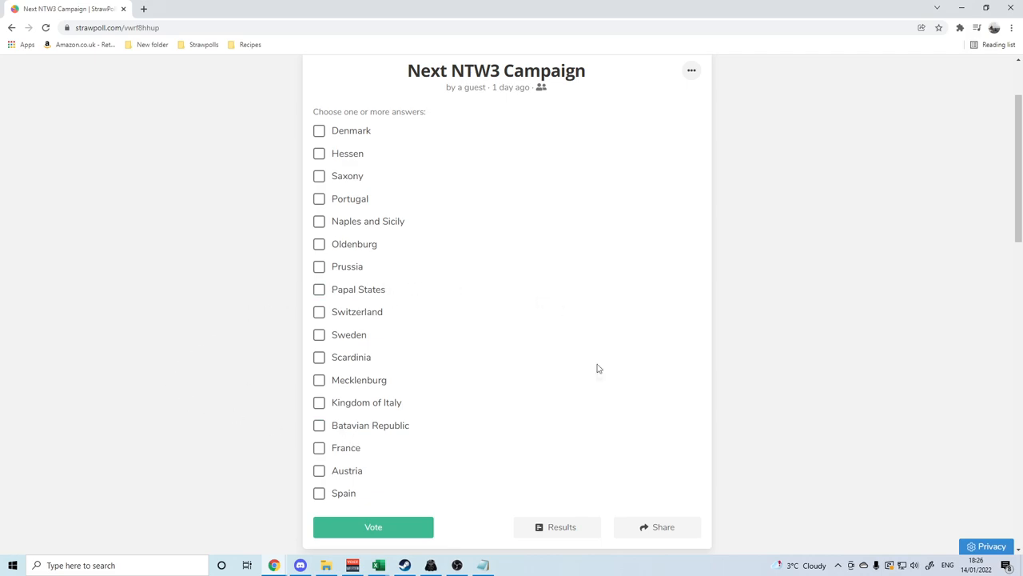
pyautogui.moveTo(675, 277)
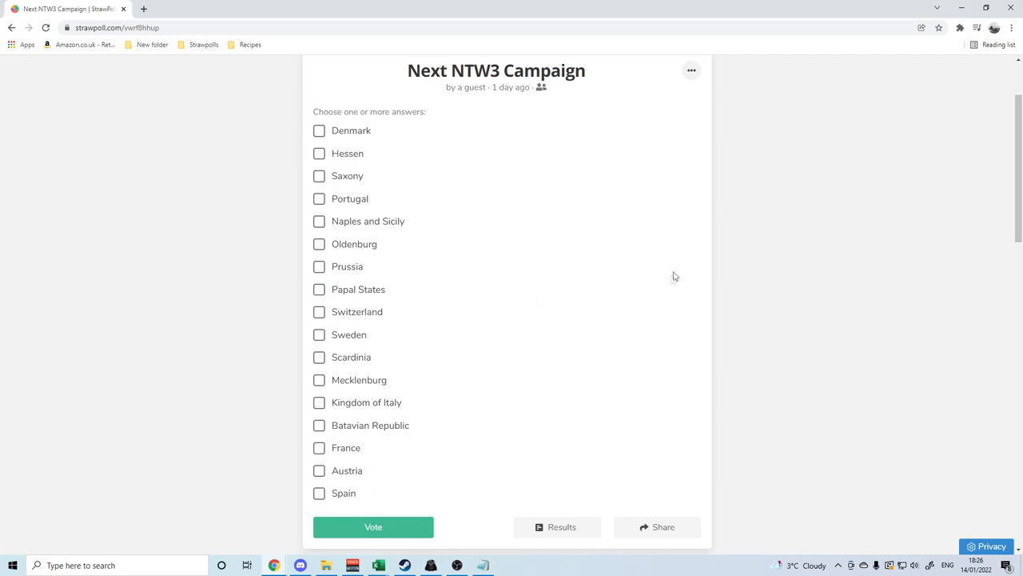
pyautogui.moveTo(187, 296)
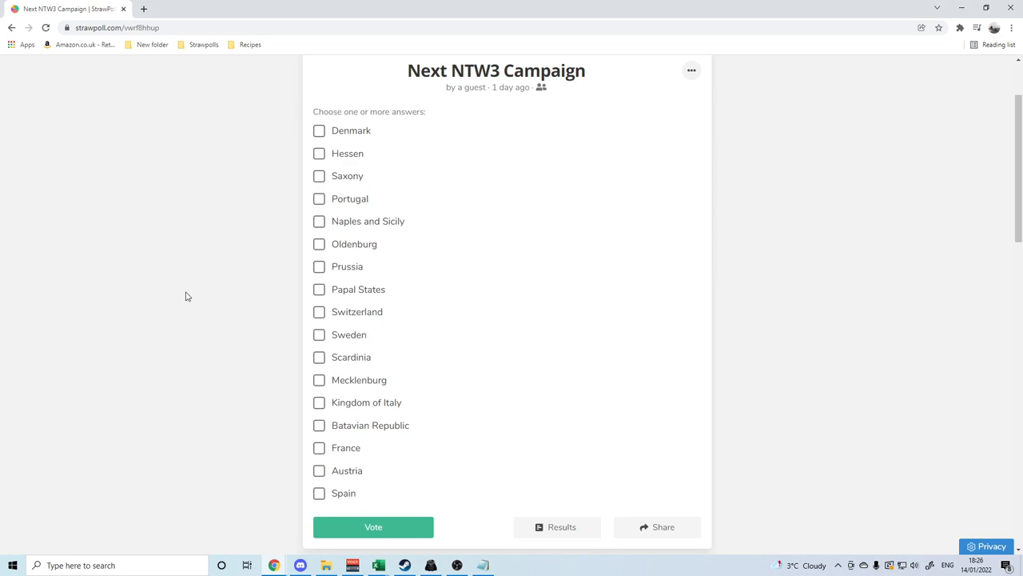
pyautogui.moveTo(179, 271)
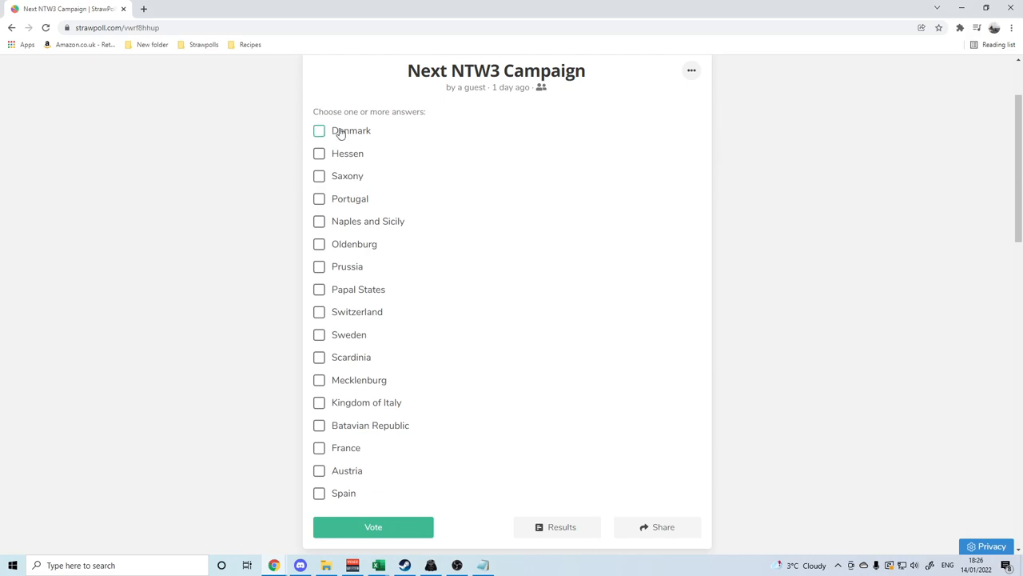
pyautogui.moveTo(345, 176)
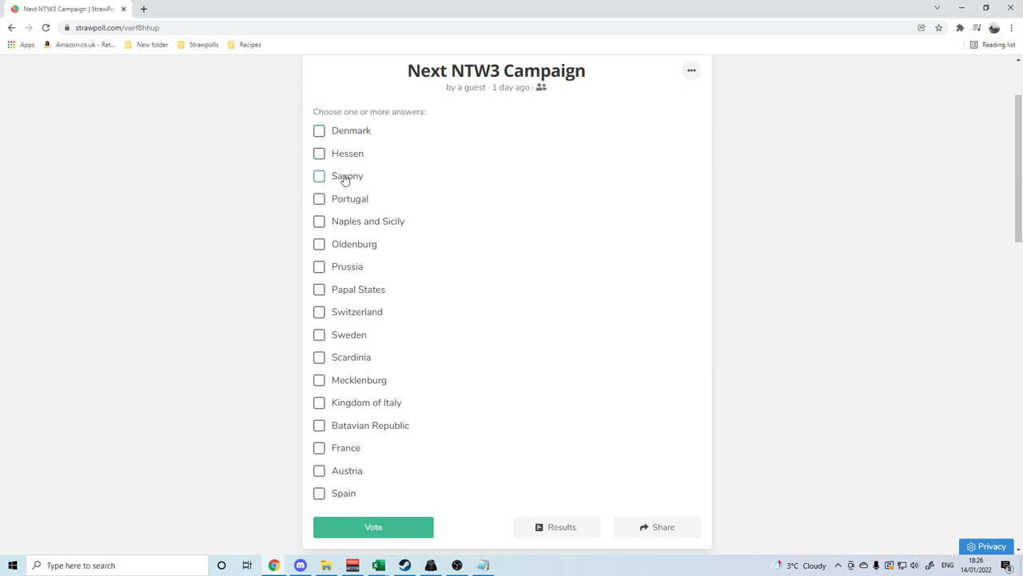
pyautogui.moveTo(320, 243)
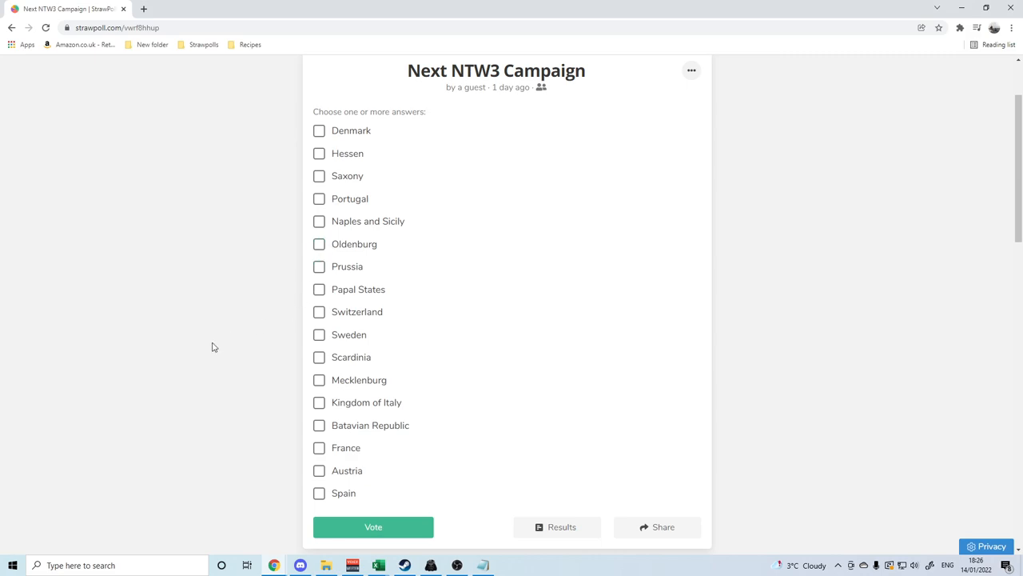
pyautogui.moveTo(221, 300)
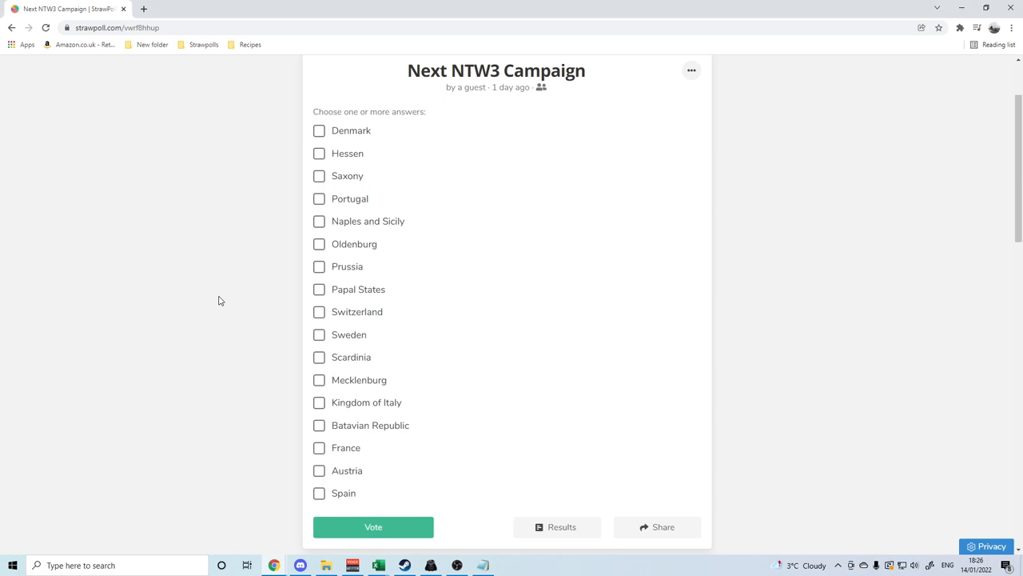
pyautogui.moveTo(446, 230)
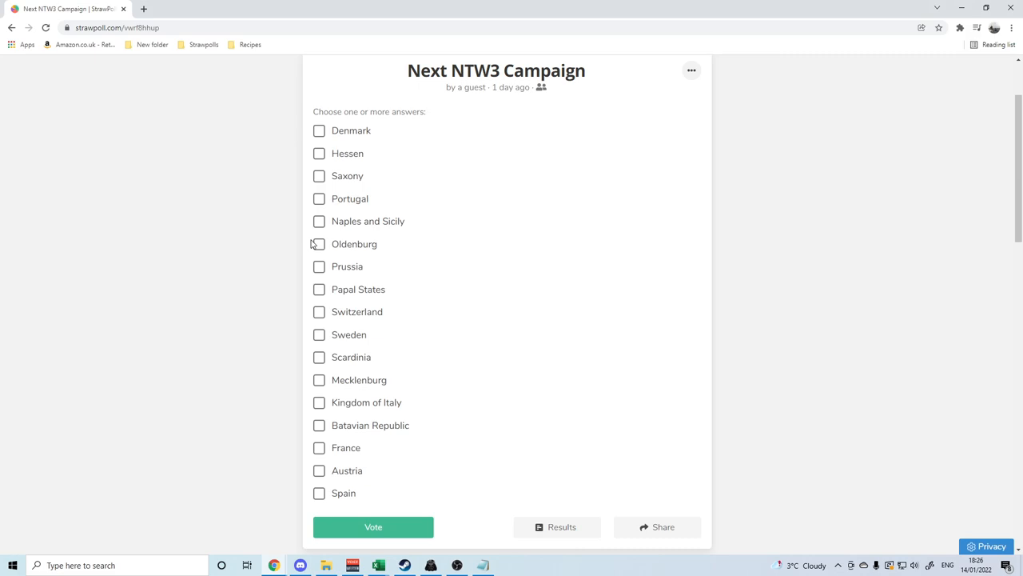
pyautogui.moveTo(335, 297)
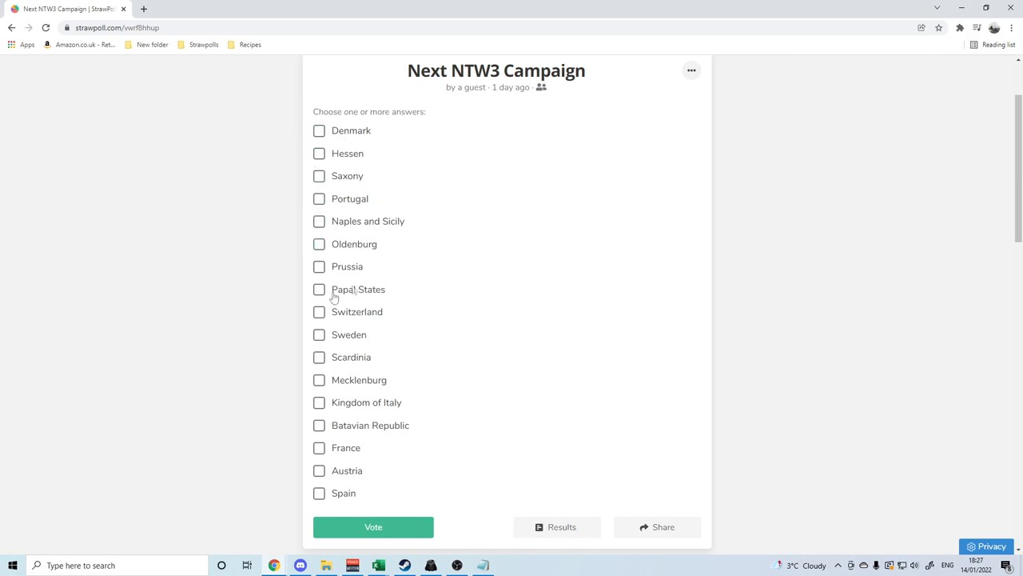
pyautogui.moveTo(234, 368)
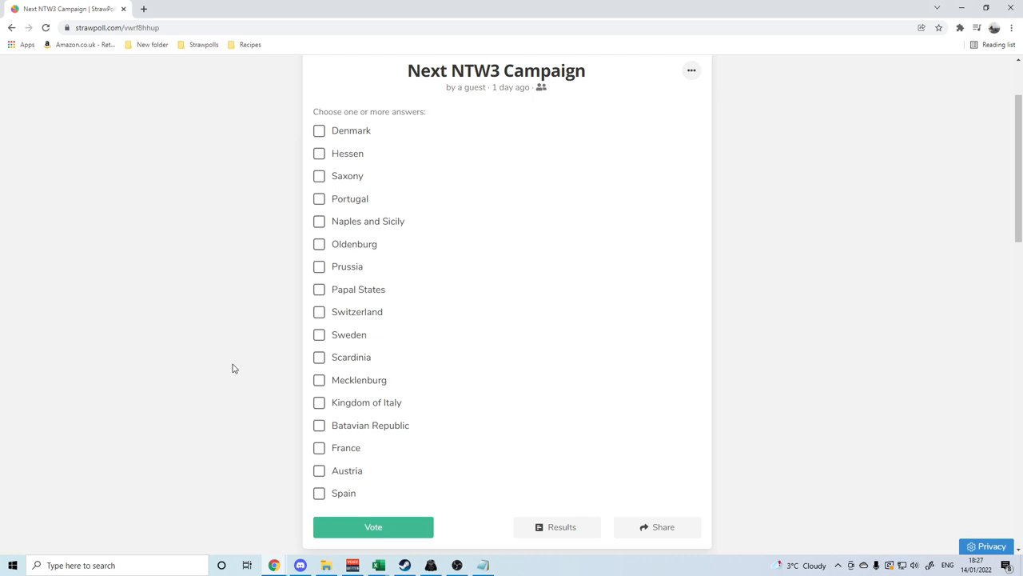
pyautogui.moveTo(170, 287)
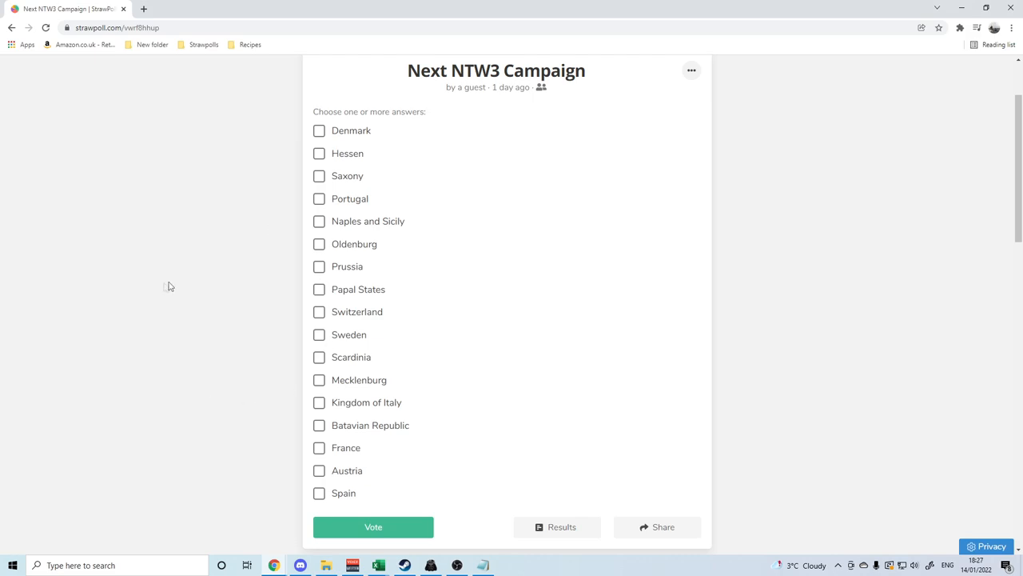